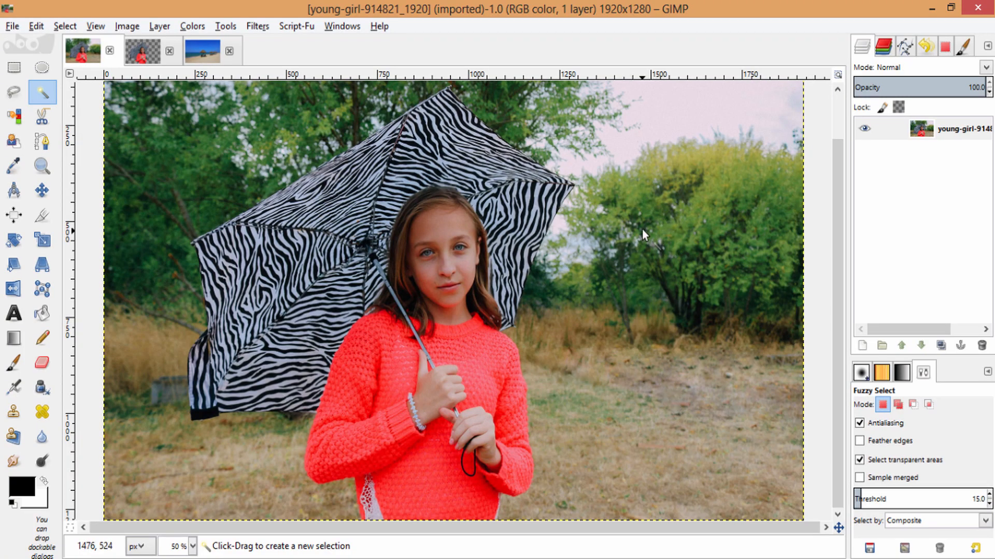
{"action": "mouse_move", "coordinate": [606, 231]}
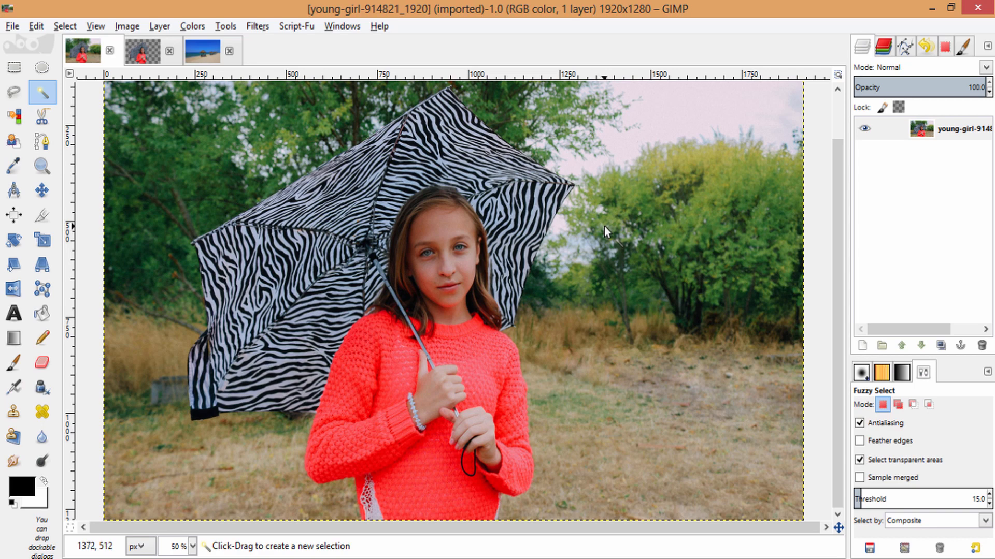
{"action": "mouse_move", "coordinate": [596, 236]}
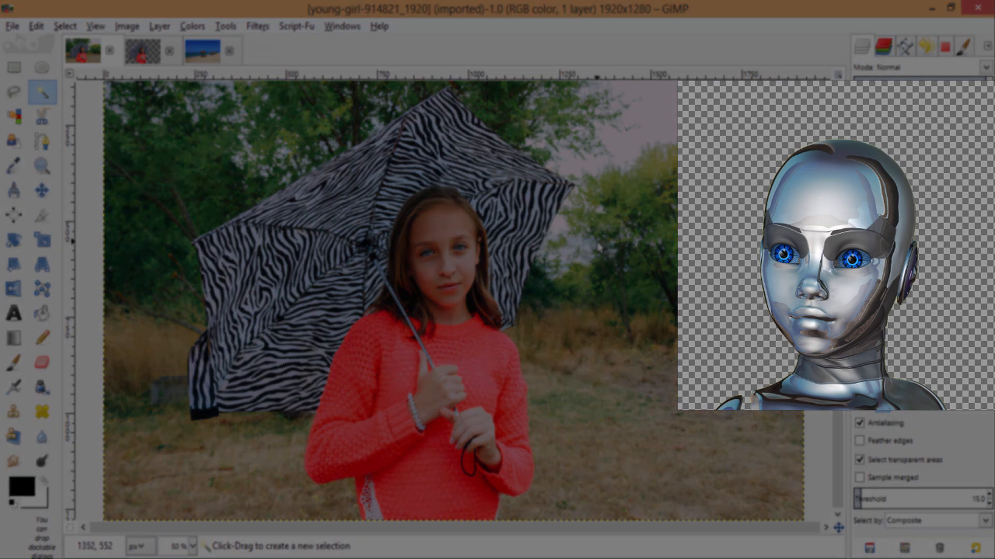
{"action": "mouse_move", "coordinate": [578, 248]}
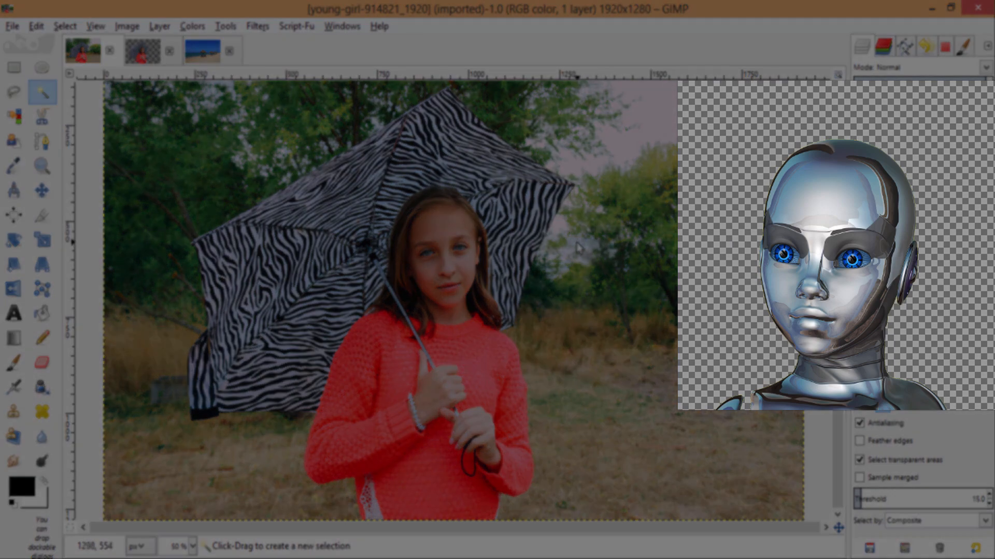
Switch to the transparent-background version of the girl photo
{"action": "left_click", "coordinate": [145, 51]}
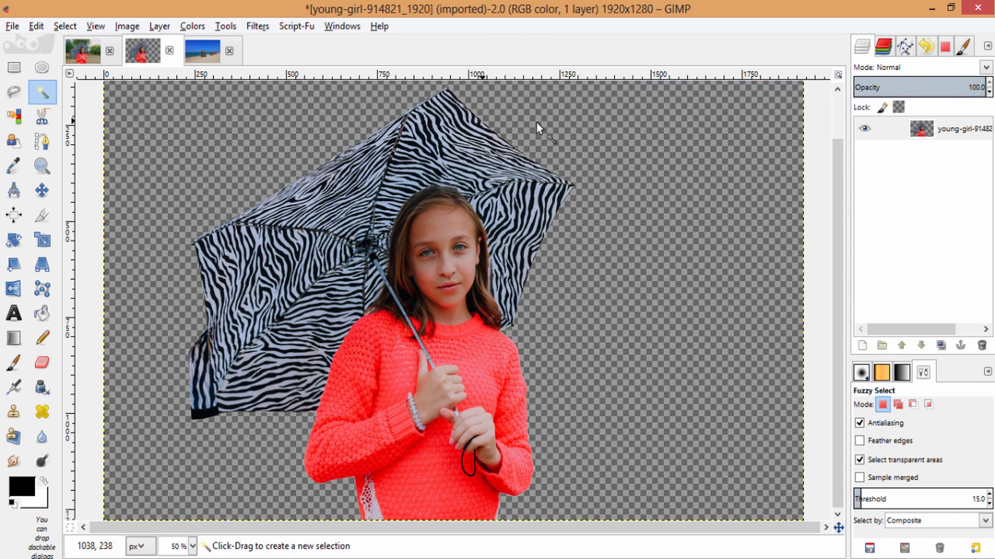
{"action": "mouse_move", "coordinate": [589, 386]}
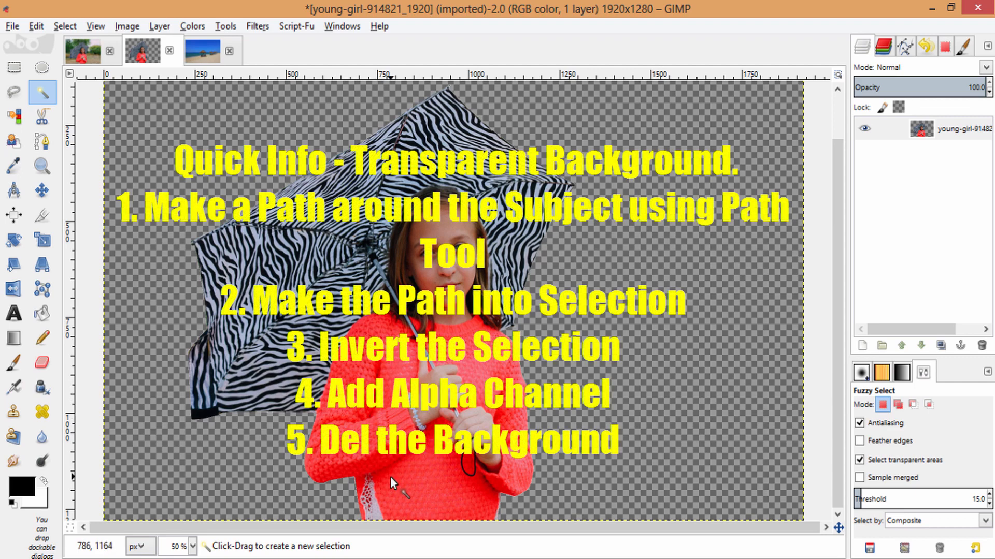
{"action": "mouse_move", "coordinate": [574, 315]}
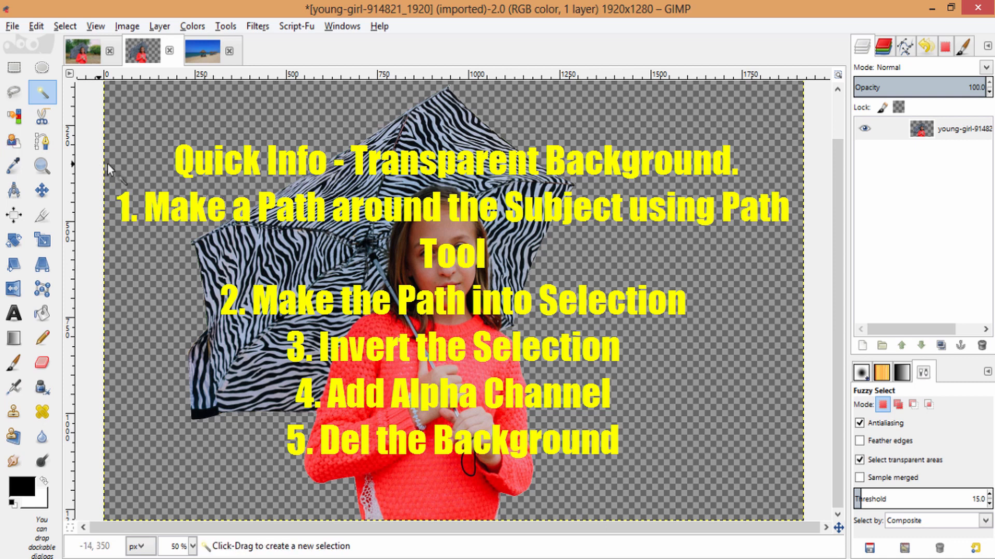
{"action": "mouse_move", "coordinate": [335, 504]}
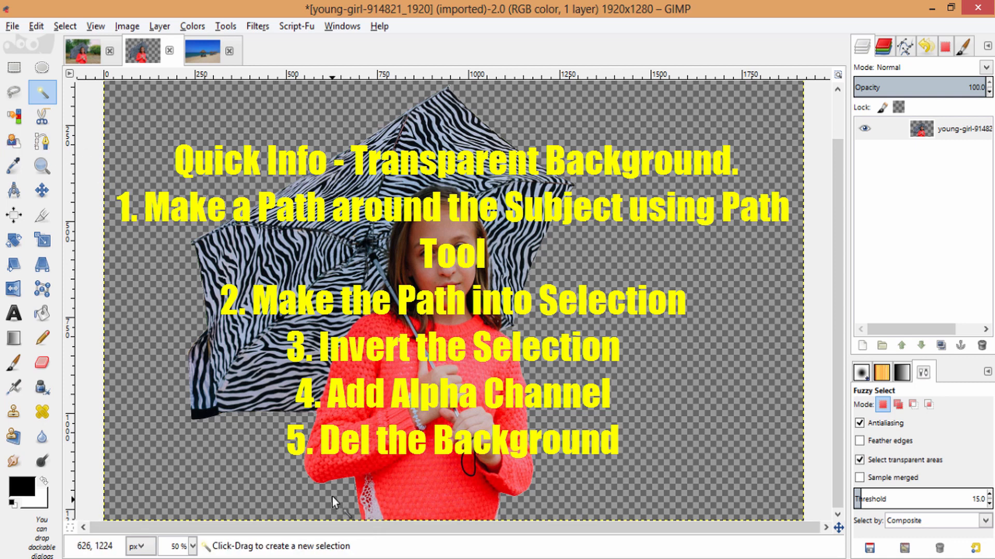
{"action": "mouse_move", "coordinate": [372, 292]}
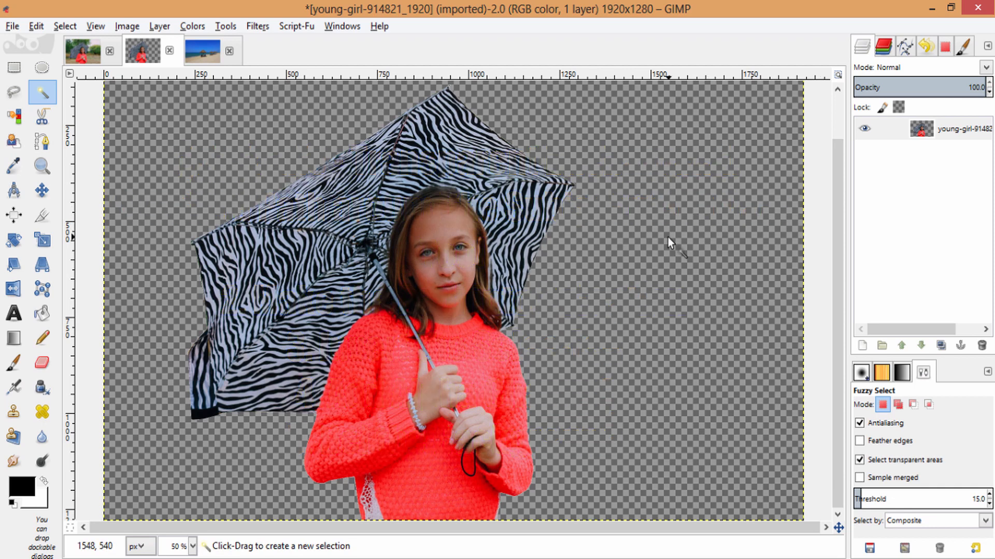
{"action": "mouse_move", "coordinate": [493, 194]}
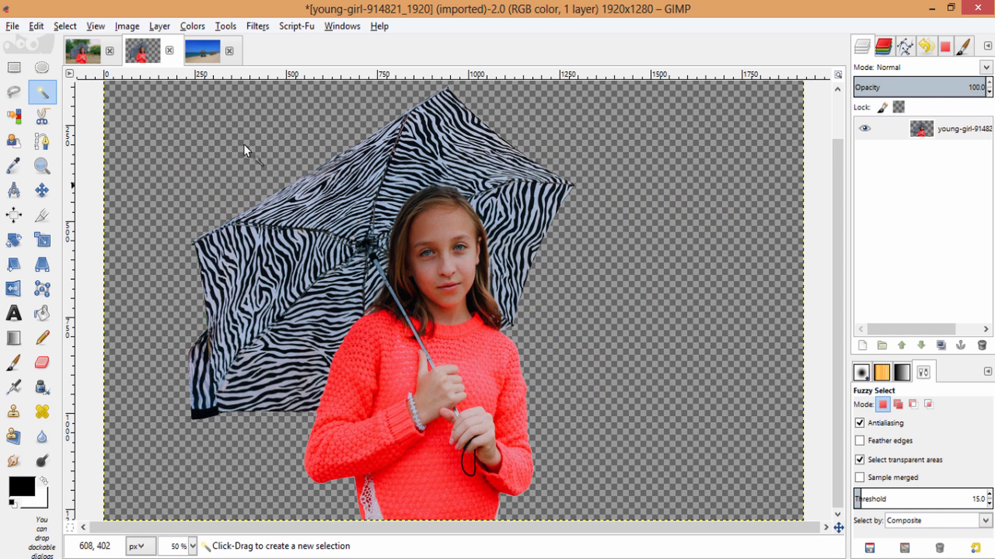
Copy the background-free girl layer to the clipboard and return to the beach photo
{"action": "left_click", "coordinate": [203, 50]}
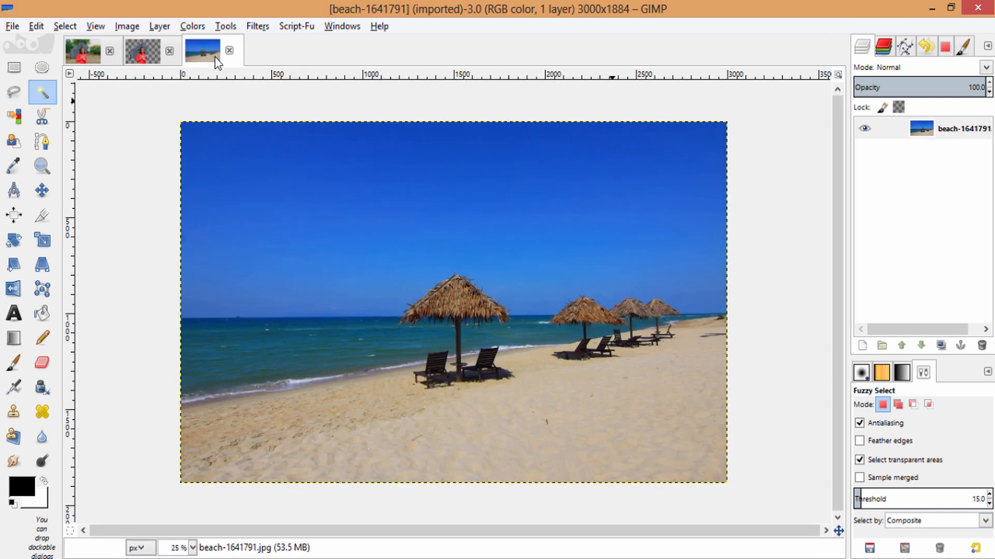
{"action": "left_click", "coordinate": [150, 49]}
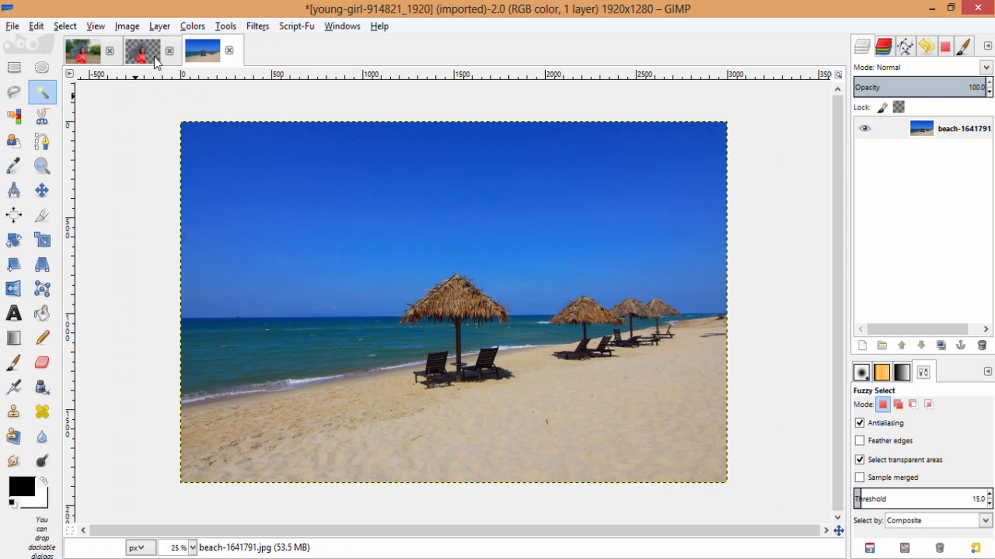
{"action": "left_click", "coordinate": [145, 49]}
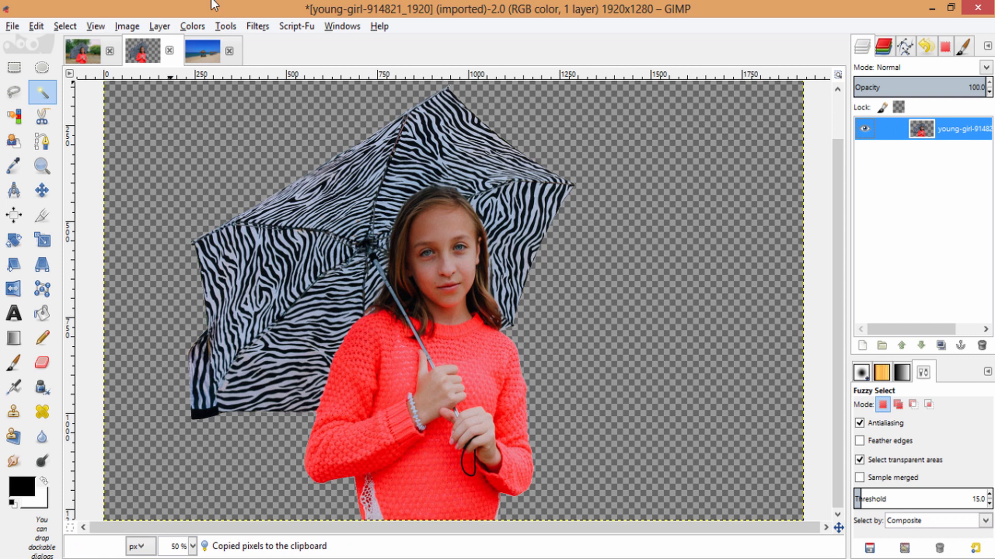
{"action": "left_click", "coordinate": [203, 50]}
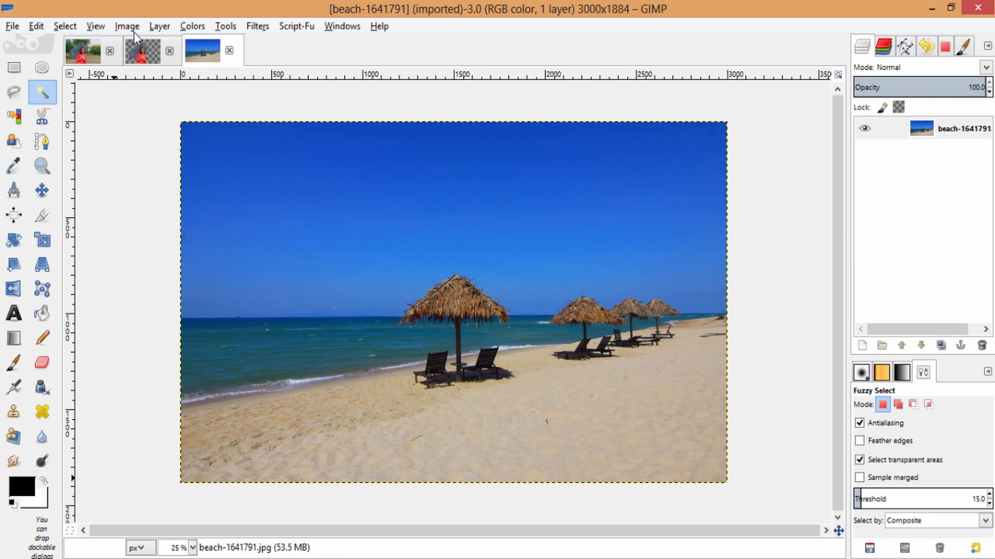
Paste the copied girl into the beach photo as a new Clipboard layer
{"action": "left_click", "coordinate": [36, 26]}
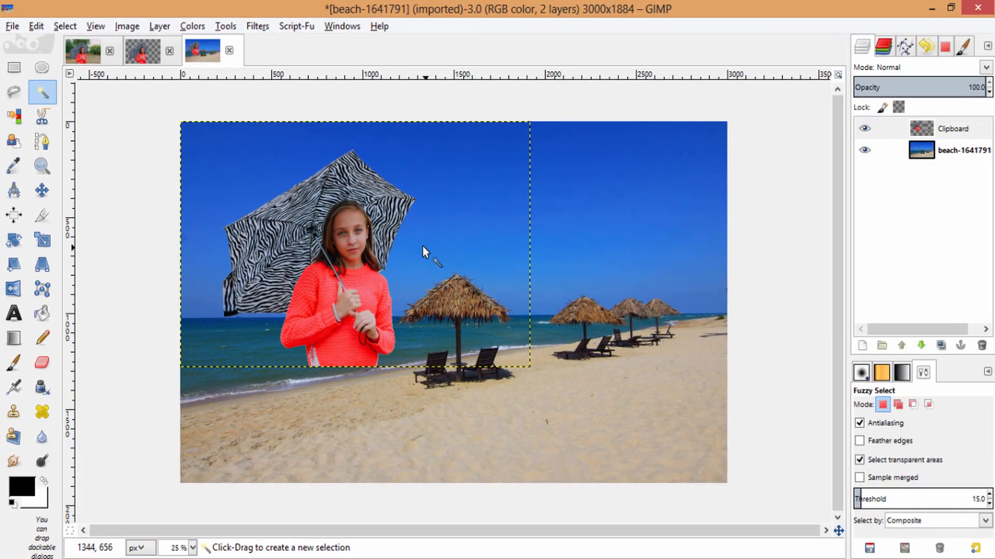
{"action": "left_click", "coordinate": [43, 239]}
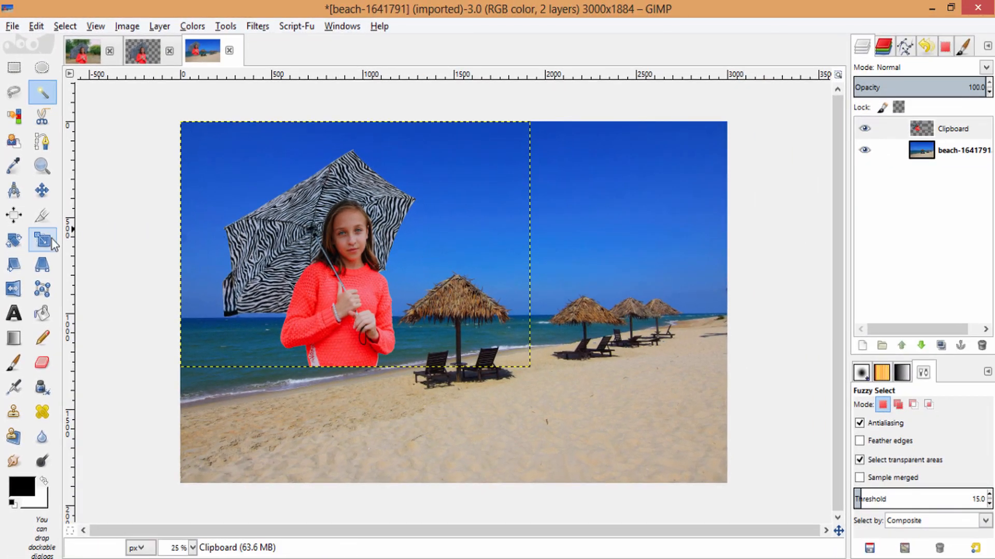
Scale the girl layer to about 2832 × 1888 px, filling the beach photo's height
{"action": "left_click", "coordinate": [41, 240]}
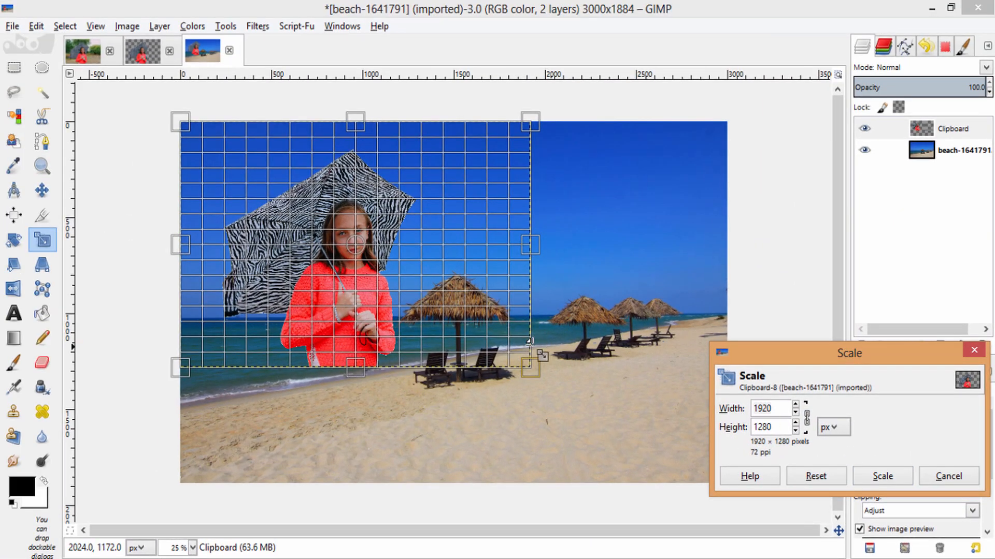
{"action": "left_click_drag", "start_coordinate": [529, 368], "coordinate": [538, 377]}
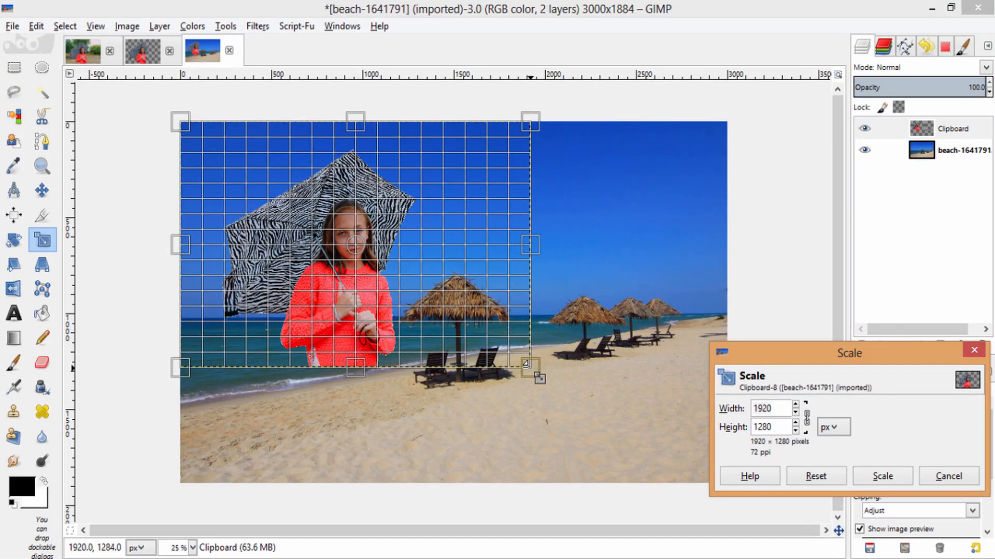
{"action": "left_click_drag", "start_coordinate": [530, 367], "coordinate": [631, 441]}
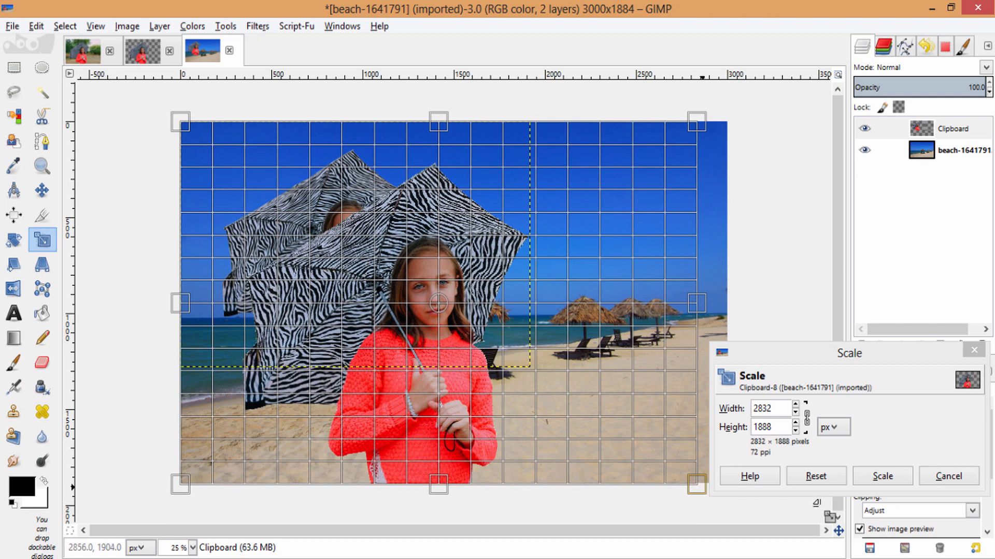
{"action": "left_click", "coordinate": [880, 476]}
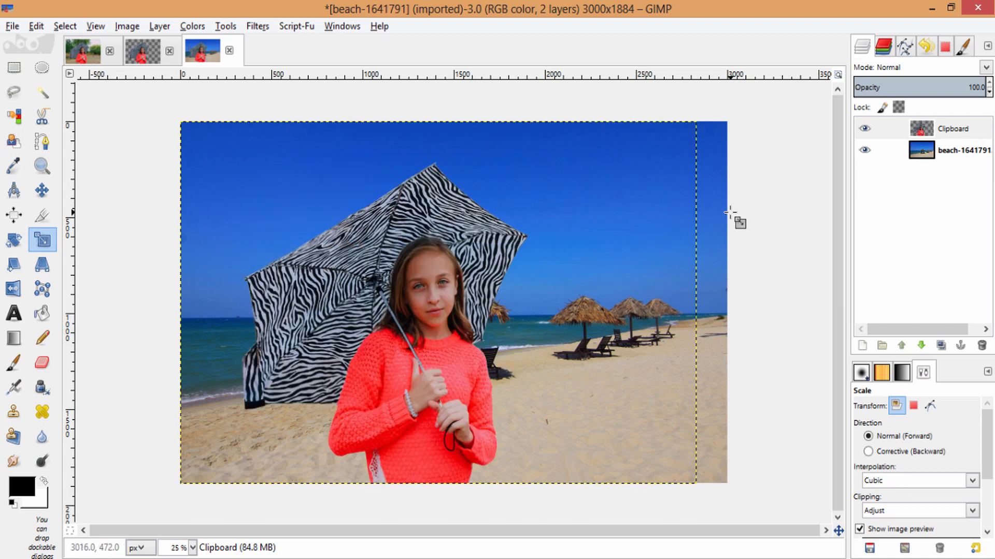
{"action": "mouse_move", "coordinate": [714, 222]}
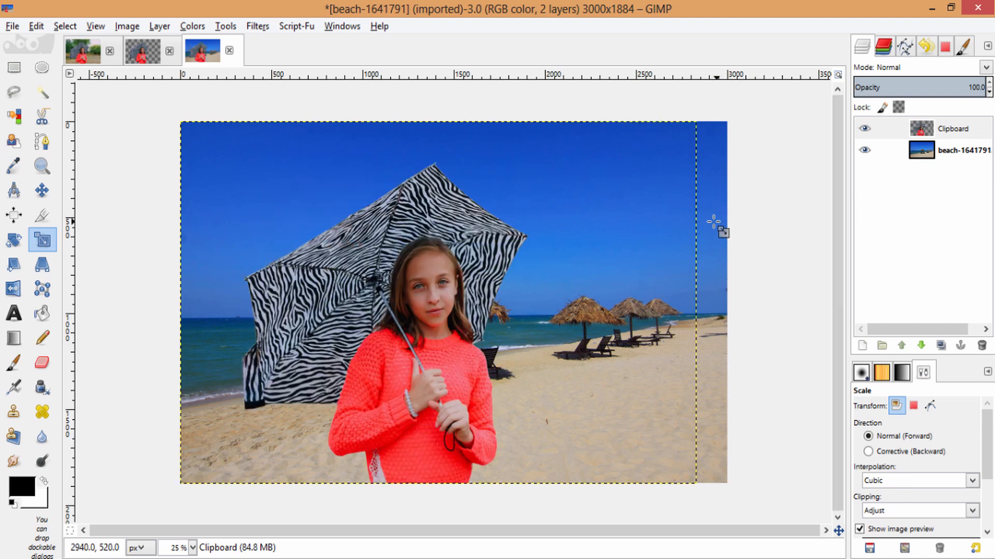